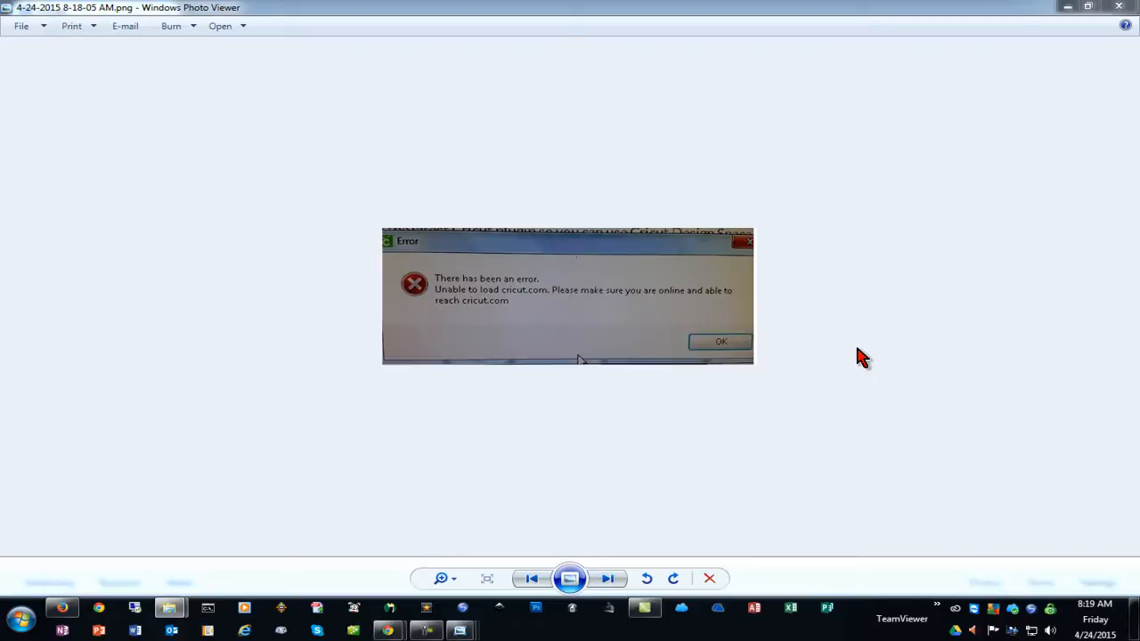
{"action": "mouse_move", "coordinate": [740, 401]}
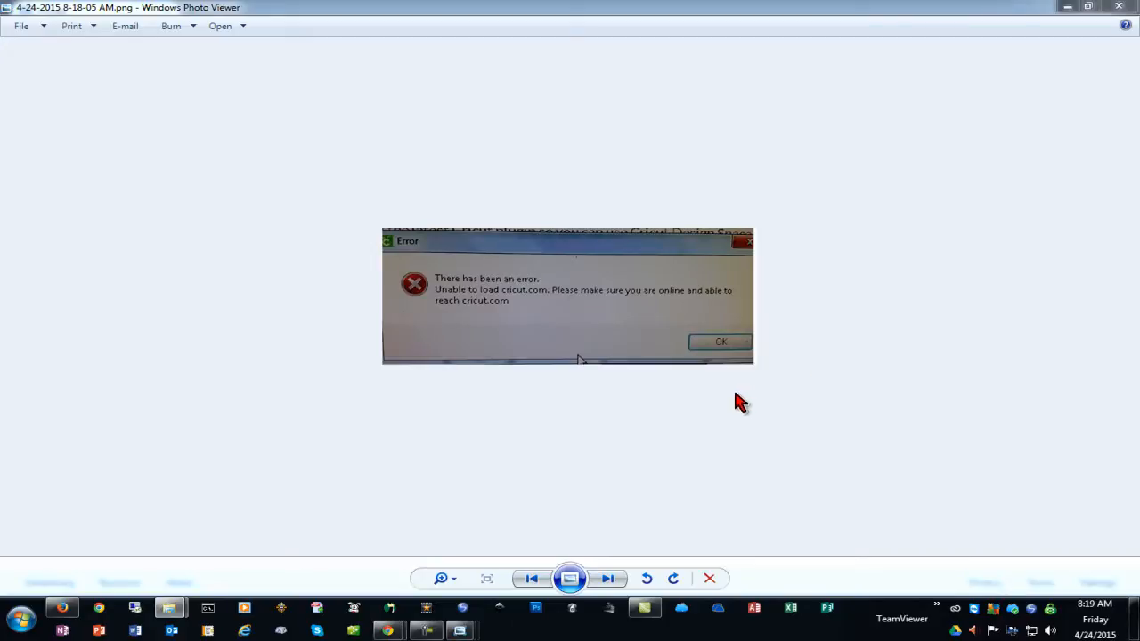
{"action": "mouse_move", "coordinate": [757, 399]}
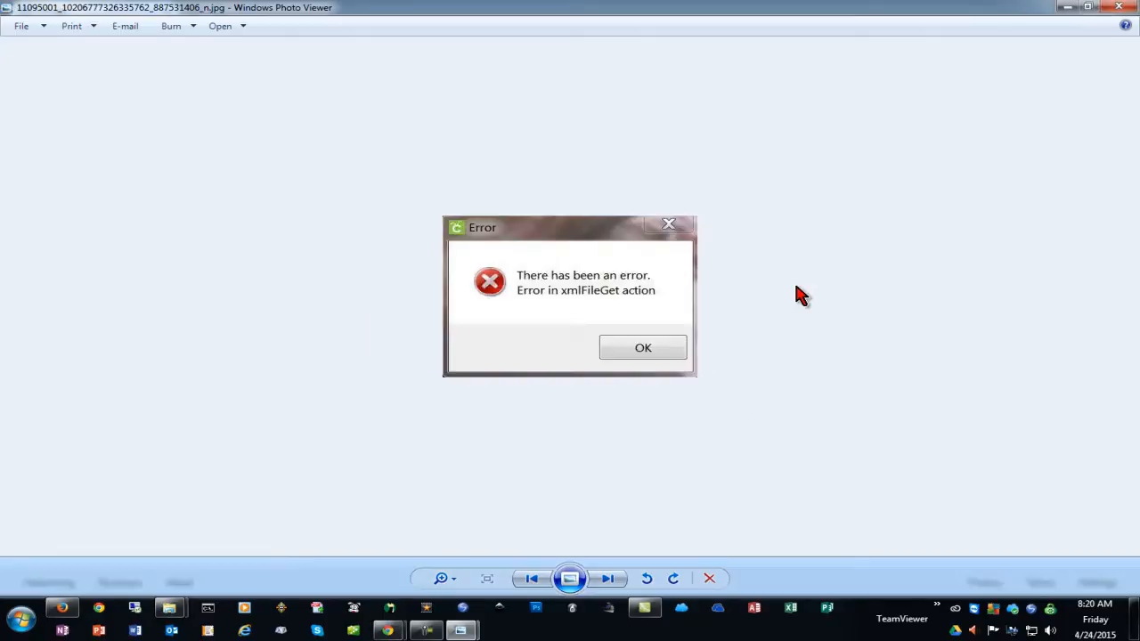
{"action": "mouse_move", "coordinate": [802, 295]}
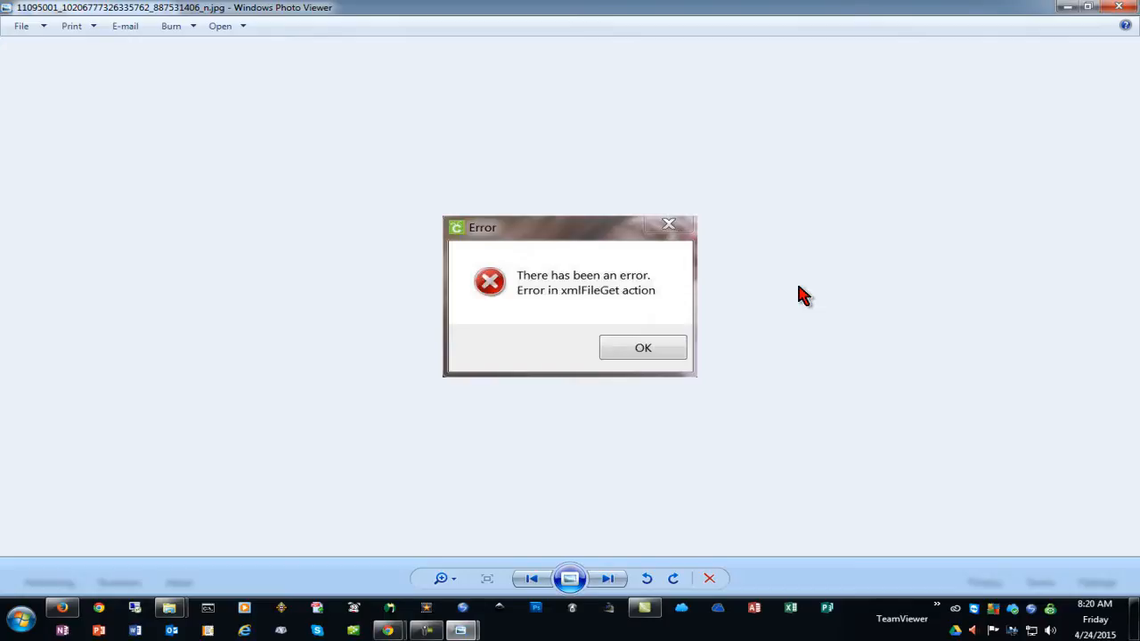
{"action": "mouse_move", "coordinate": [780, 236]}
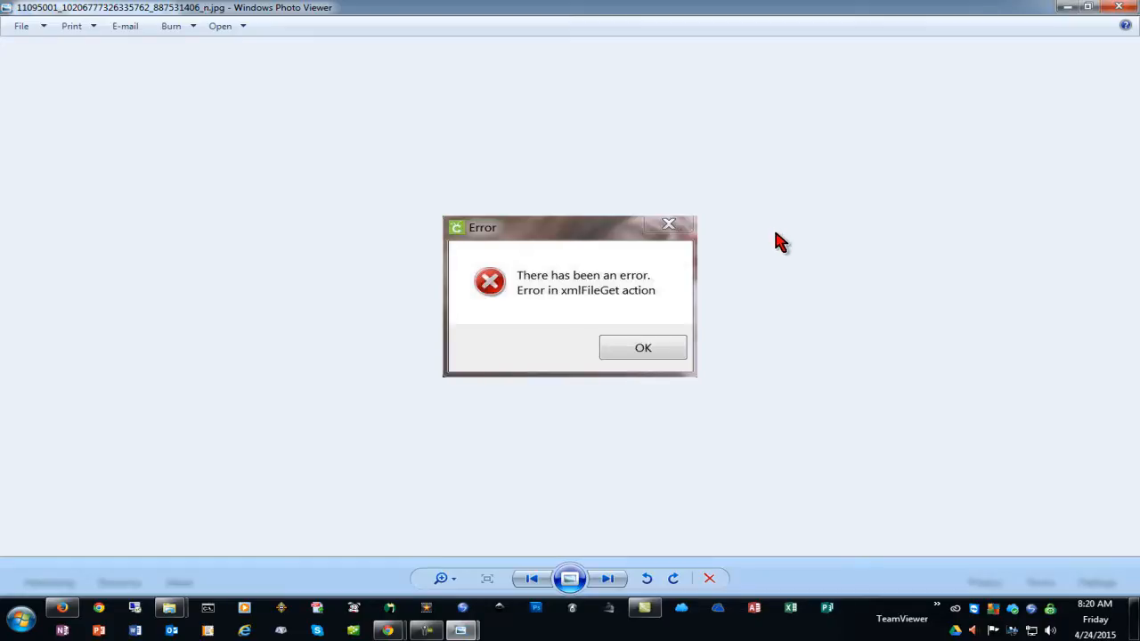
{"action": "mouse_move", "coordinate": [794, 246]}
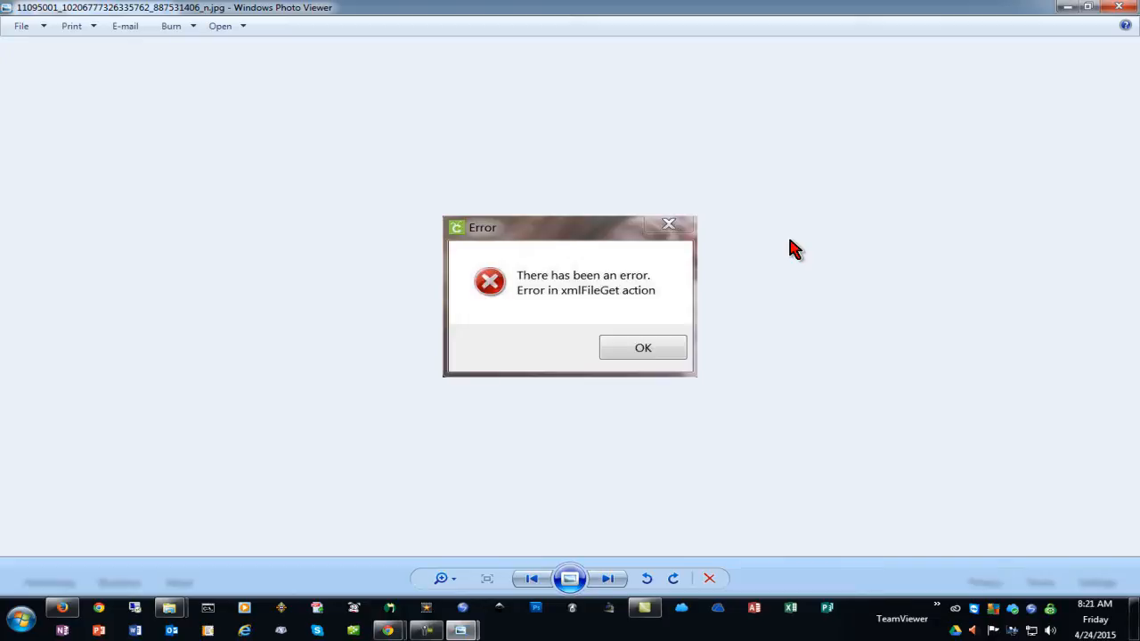
{"action": "mouse_move", "coordinate": [752, 268]}
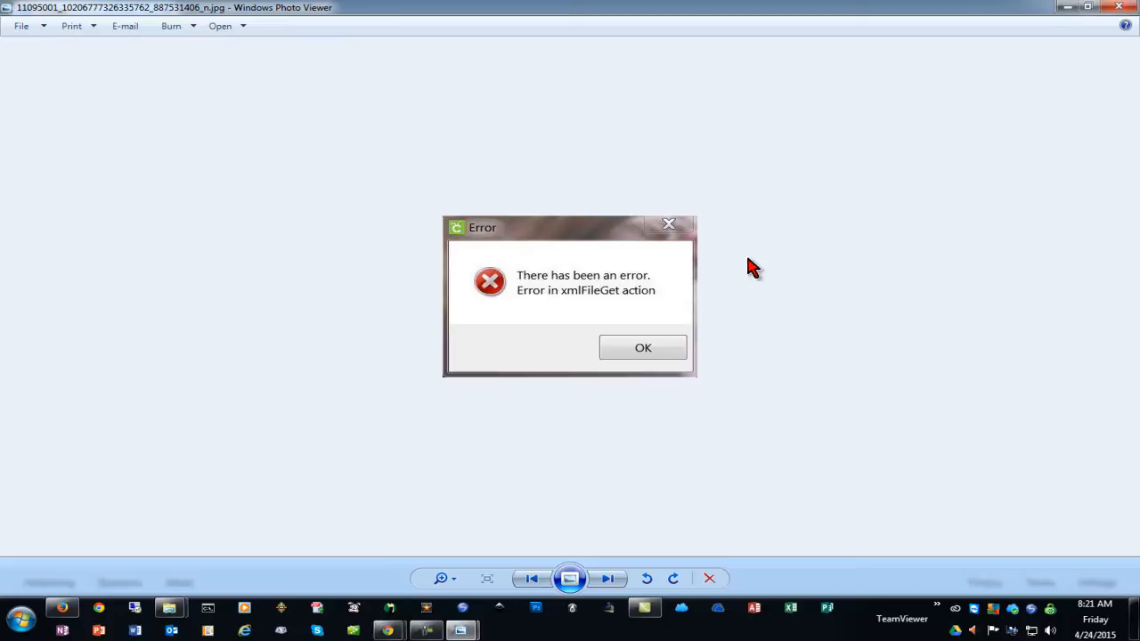
{"action": "mouse_move", "coordinate": [743, 271]}
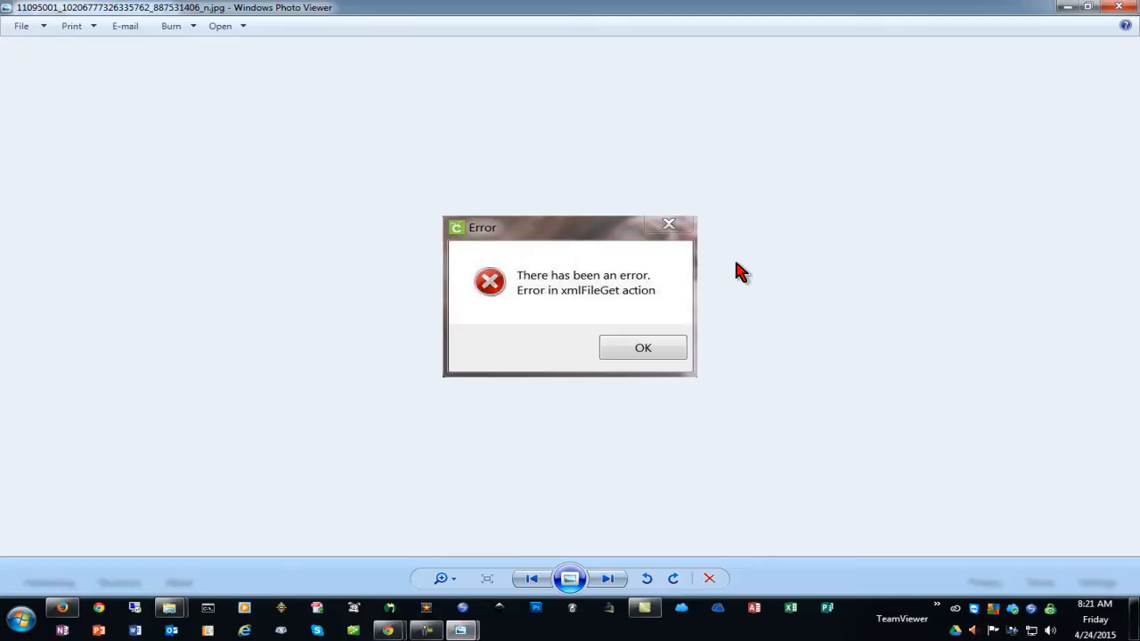
From Control Panel's Internet Options Connections settings, turn off 'Use a proxy server for your LAN'.
{"action": "left_click", "coordinate": [18, 617]}
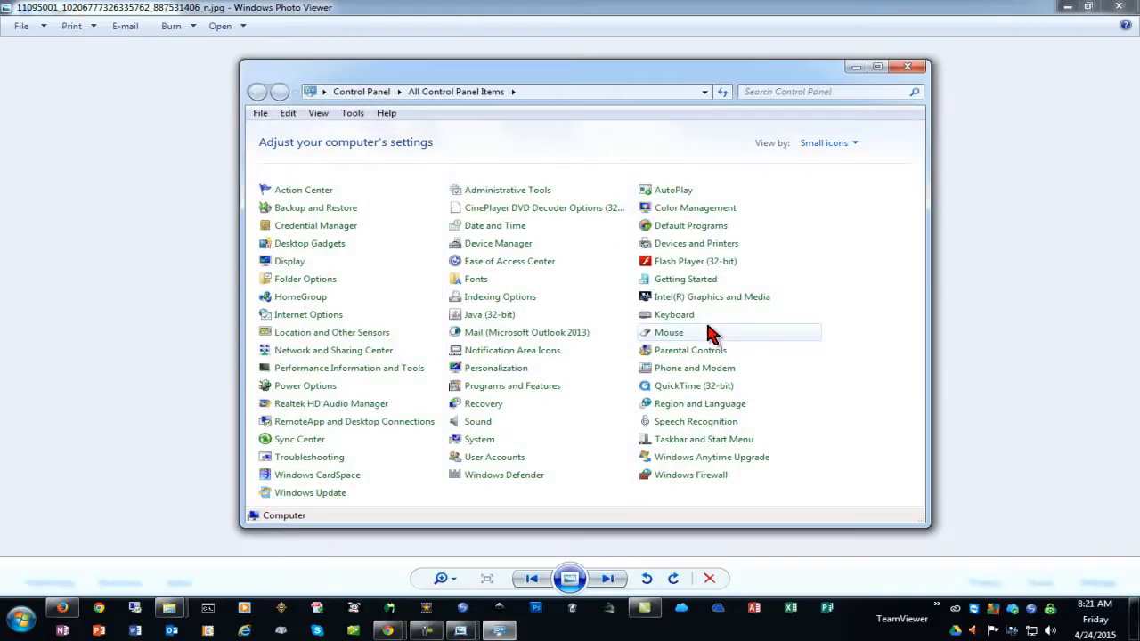
{"action": "left_click", "coordinate": [308, 313]}
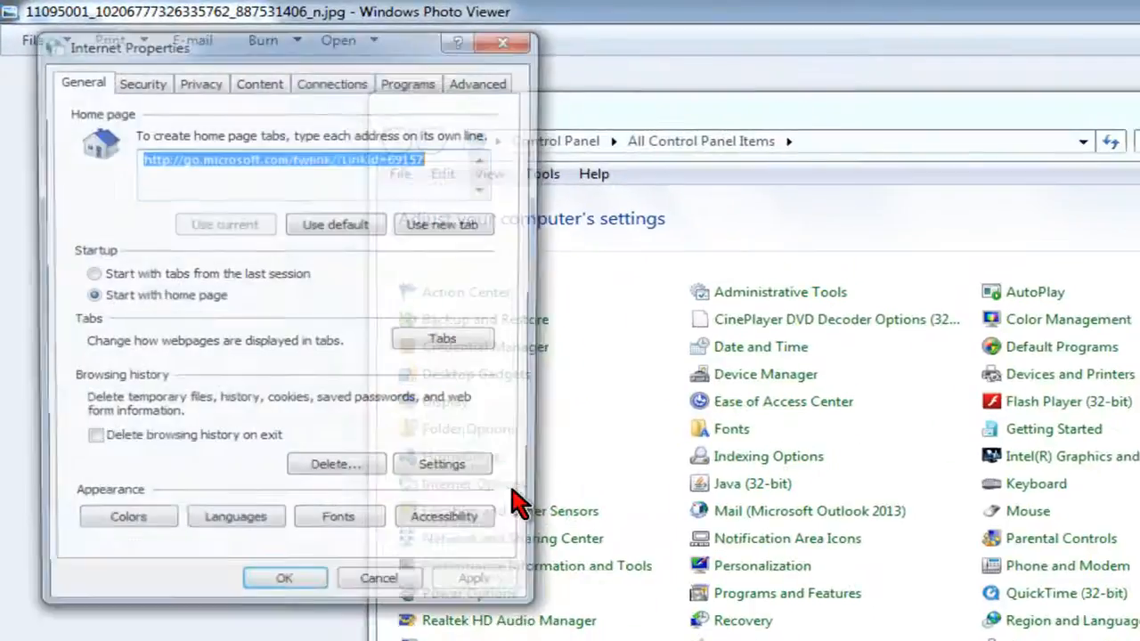
{"action": "left_click", "coordinate": [339, 82]}
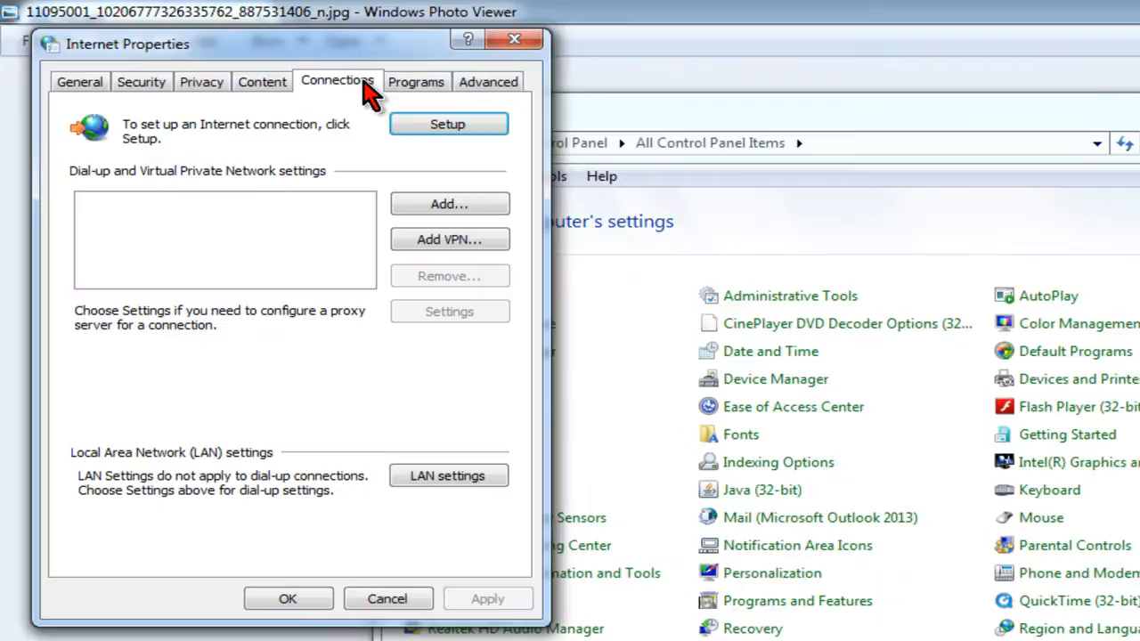
{"action": "left_click", "coordinate": [447, 474]}
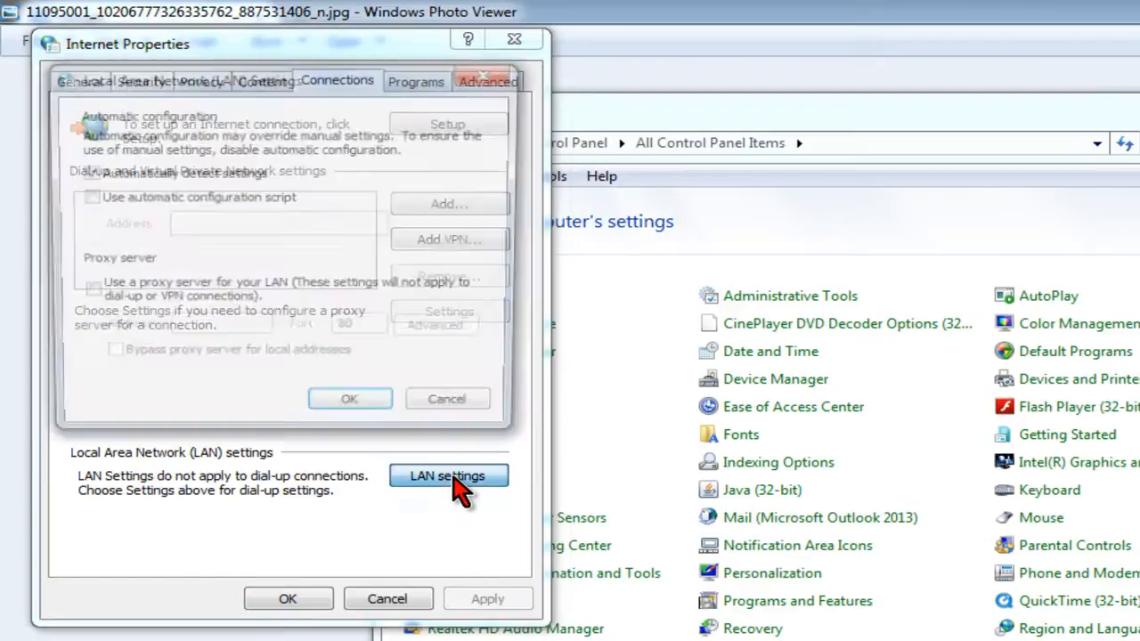
{"action": "left_click", "coordinate": [449, 475]}
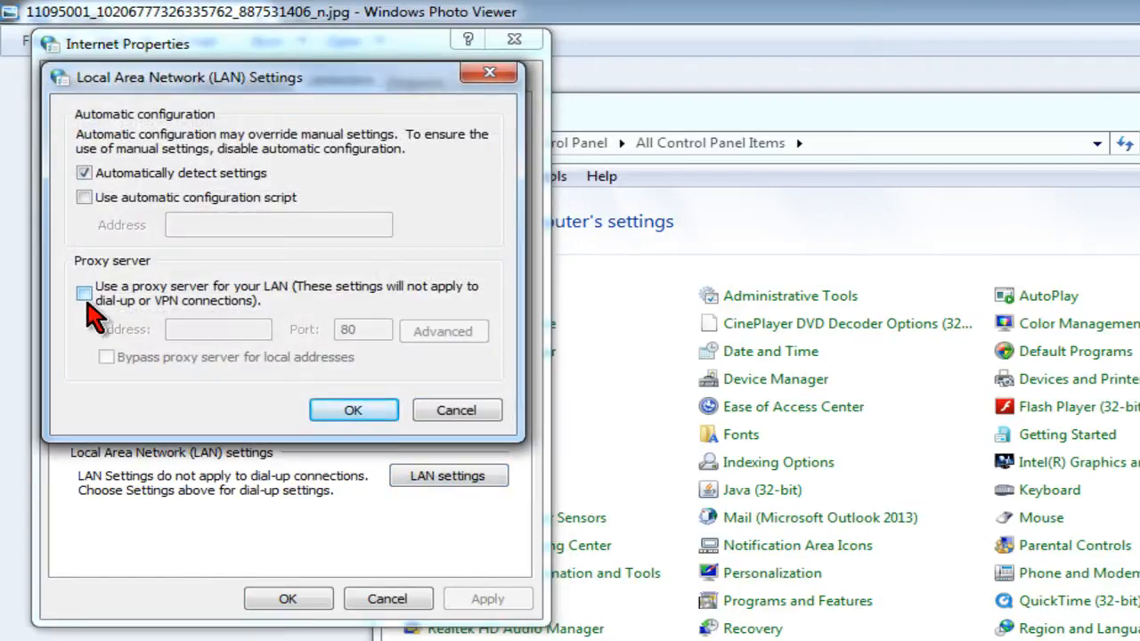